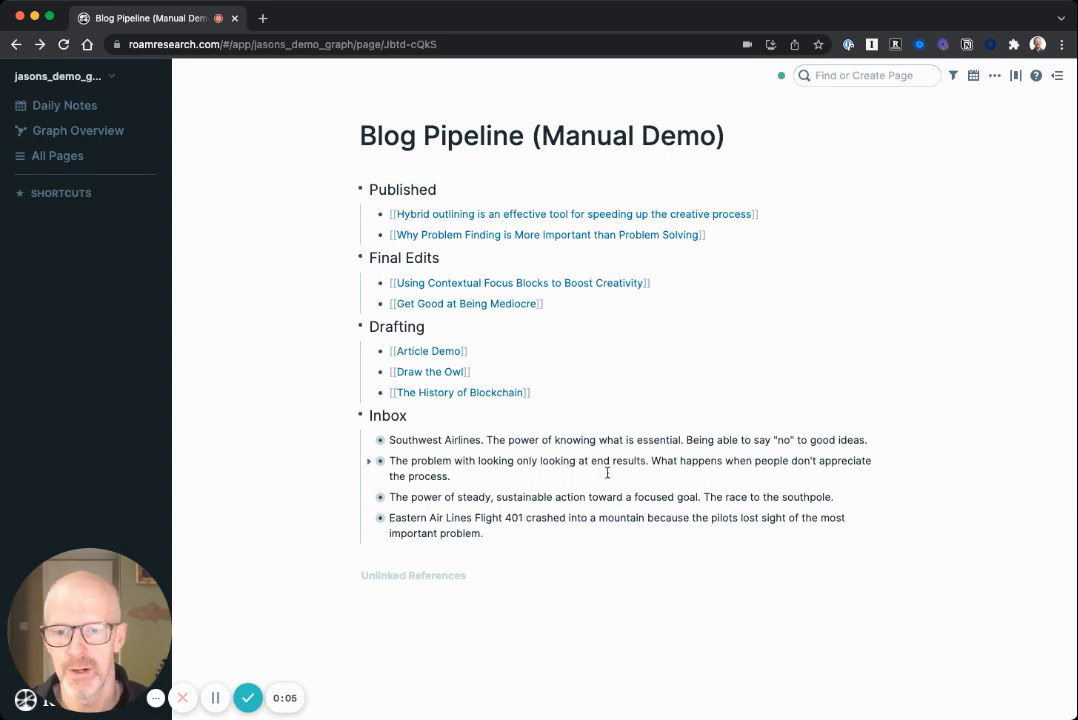
# Step: Expand the Southwest Airlines block and scroll through its Opener, Declaration, arguments, Tips and Conclusion
pyautogui.moveTo(388, 439); pyautogui.dragTo(485, 533)
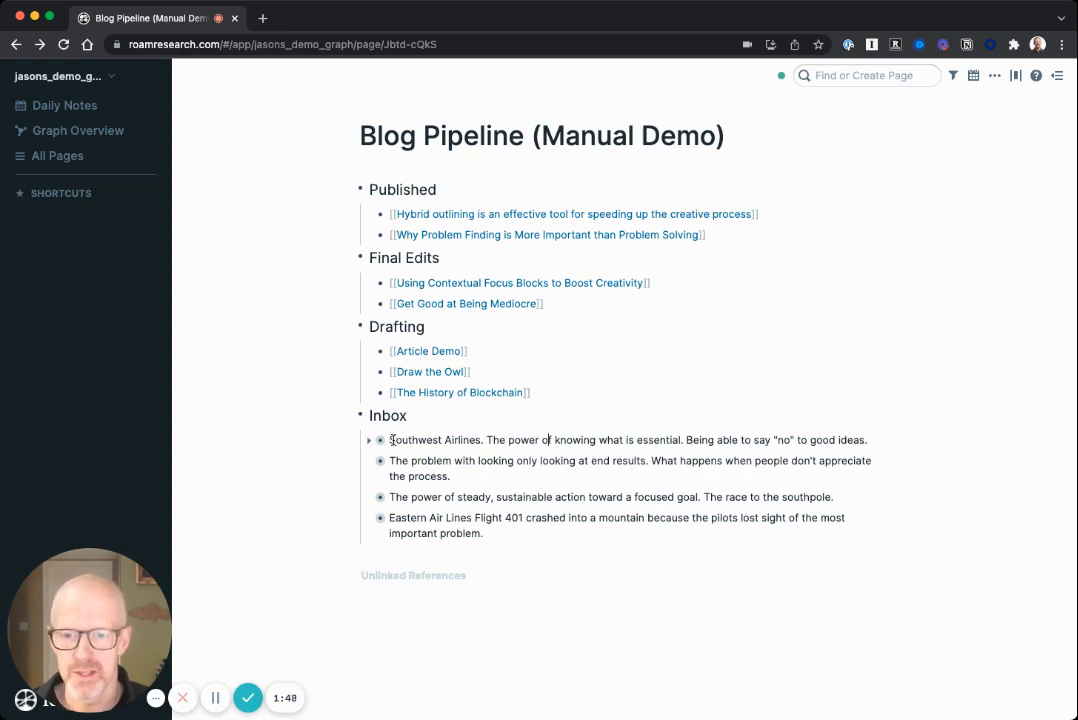
pyautogui.moveTo(427, 351)
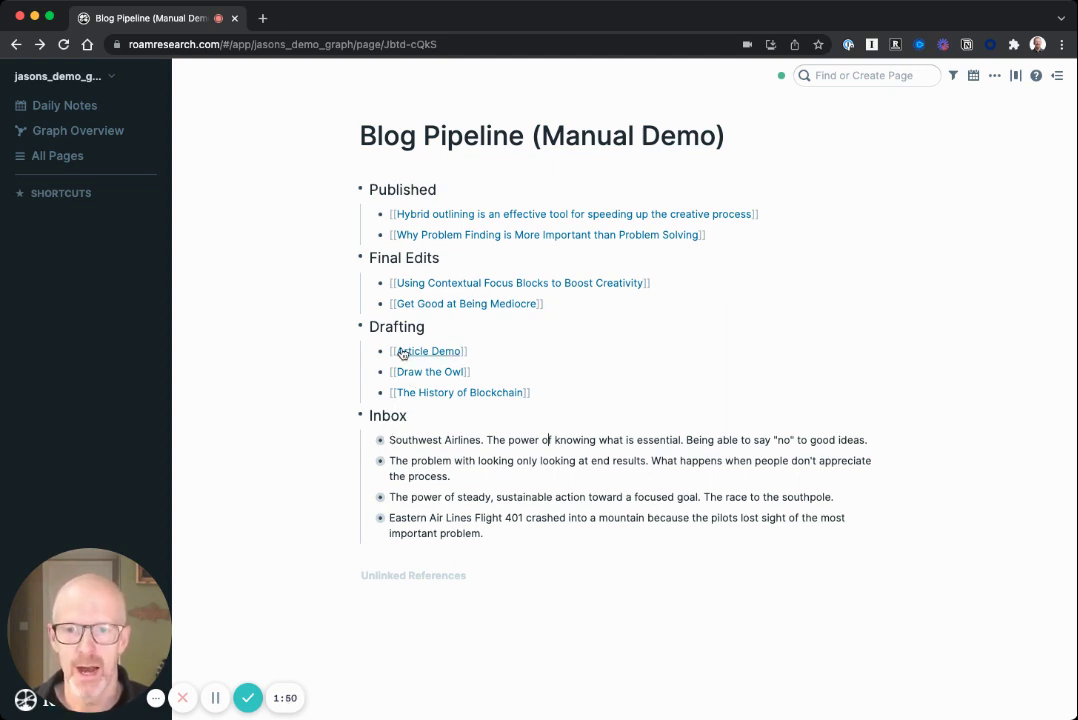
pyautogui.moveTo(383, 440)
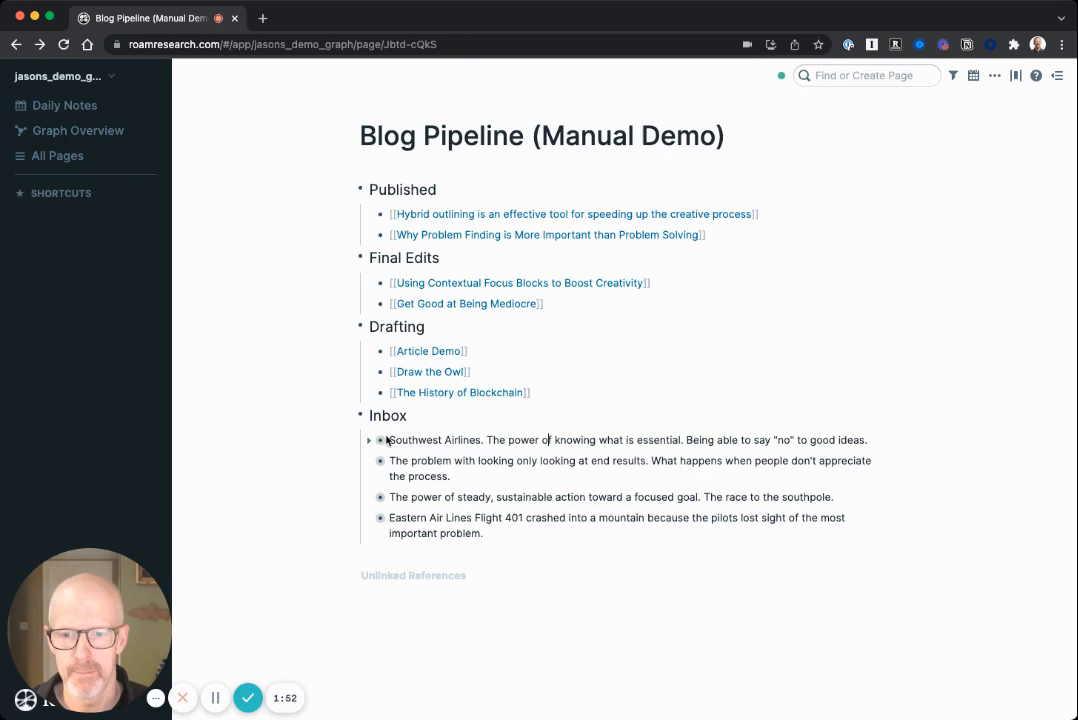
pyautogui.click(370, 440)
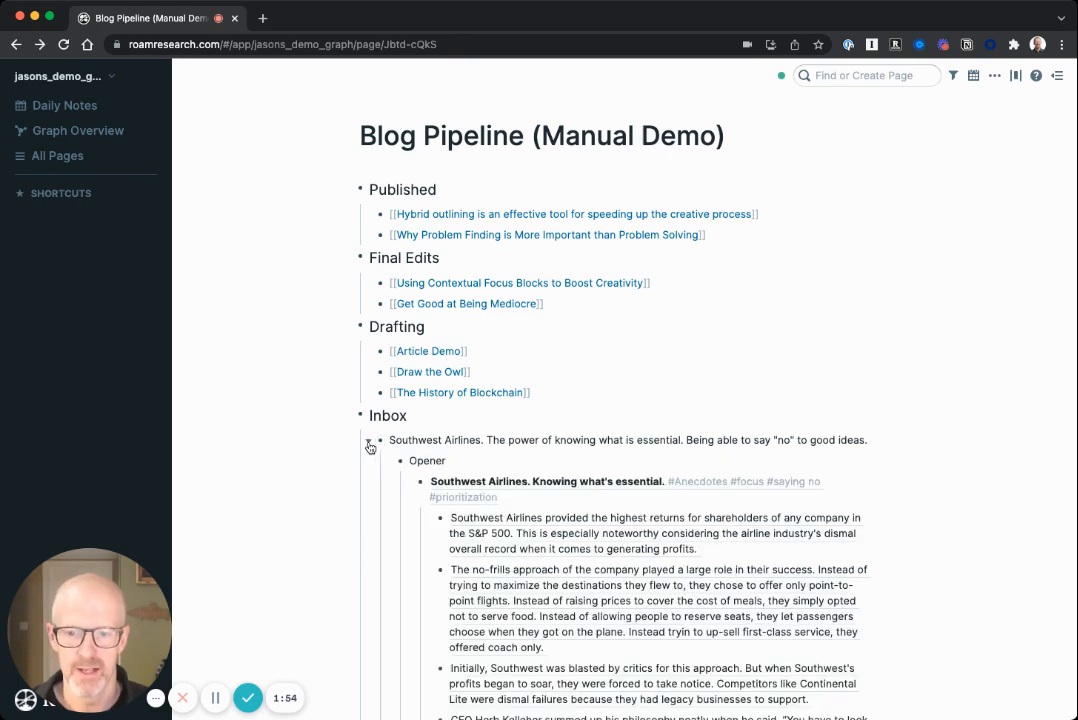
pyautogui.scroll(-3)
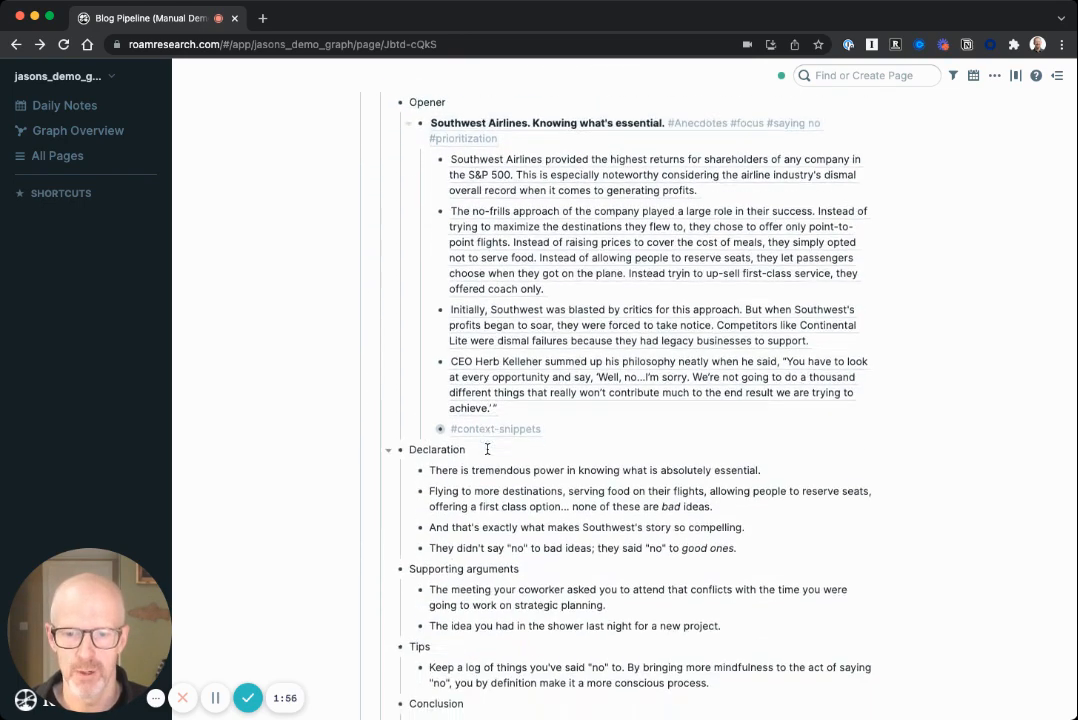
pyautogui.scroll(-3)
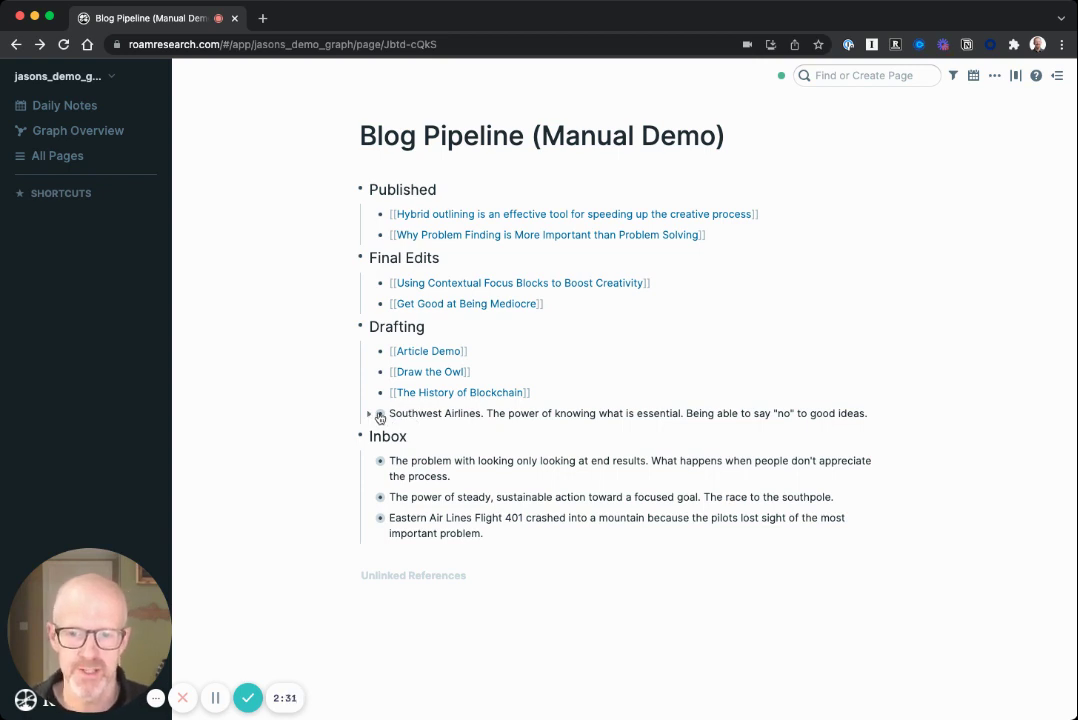
# Step: Drag the Southwest Airlines block from Inbox to below The History of Blockchain under Drafting
pyautogui.moveTo(389, 413); pyautogui.dragTo(535, 413)
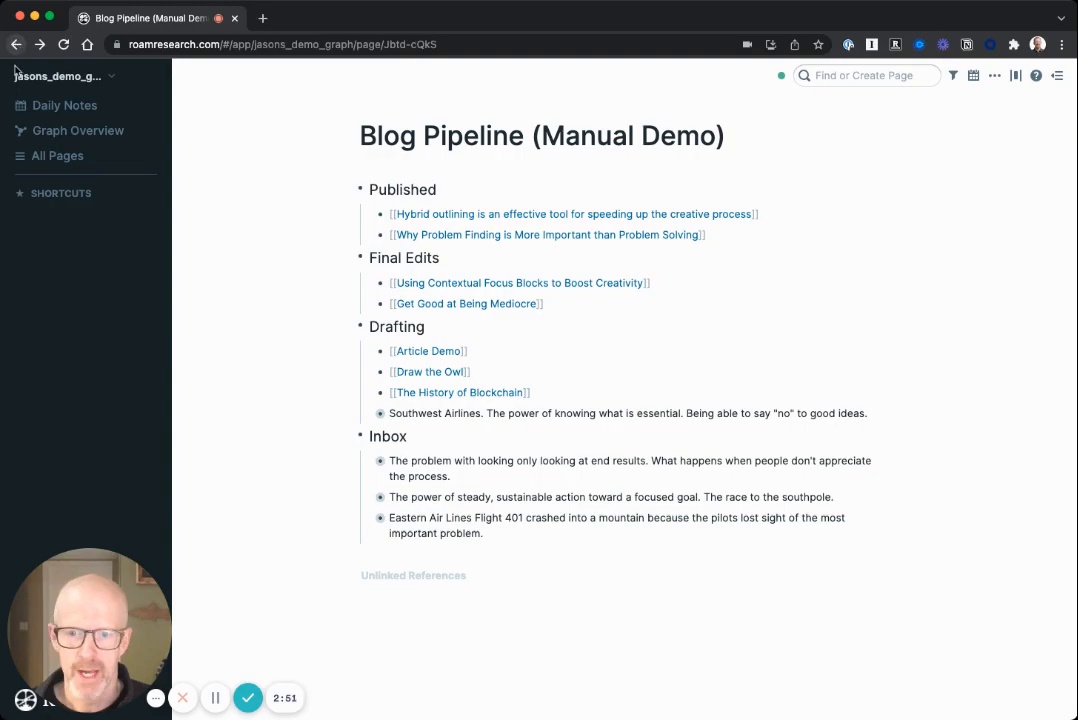
pyautogui.moveTo(381, 414)
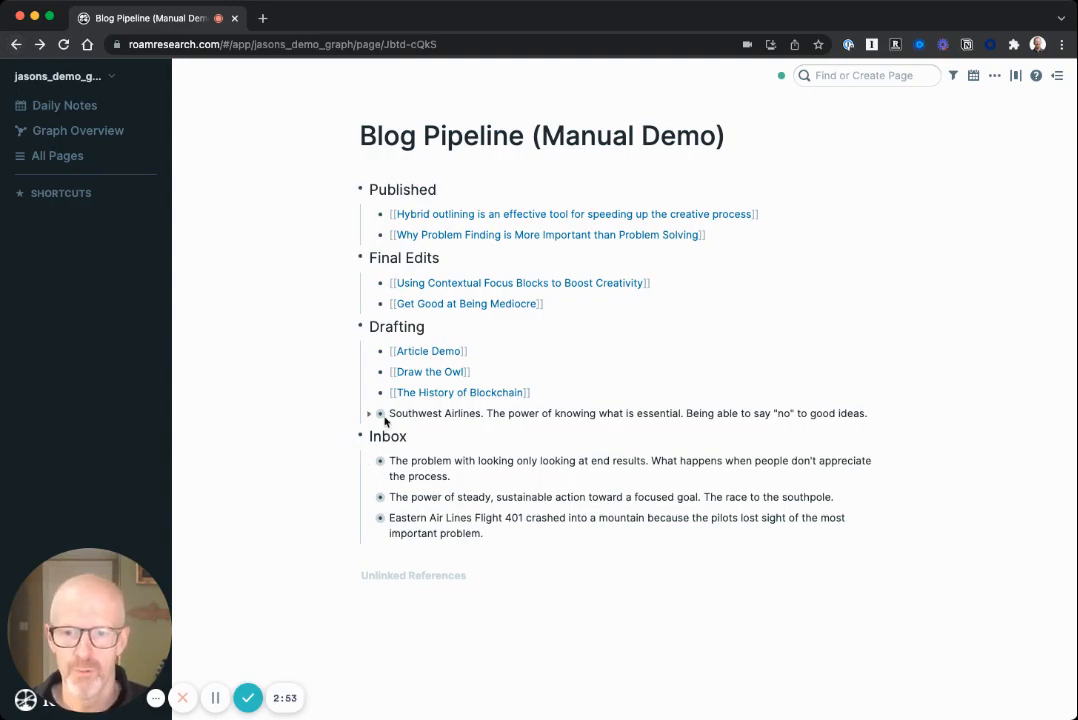
pyautogui.moveTo(380, 414)
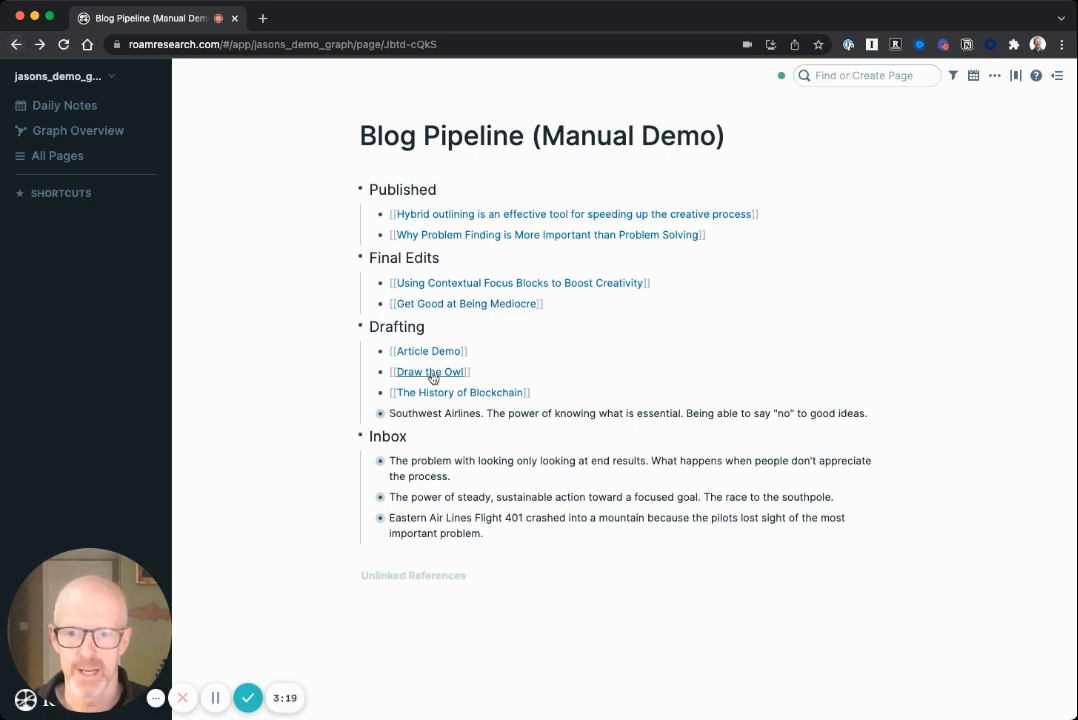
pyautogui.moveTo(370, 418)
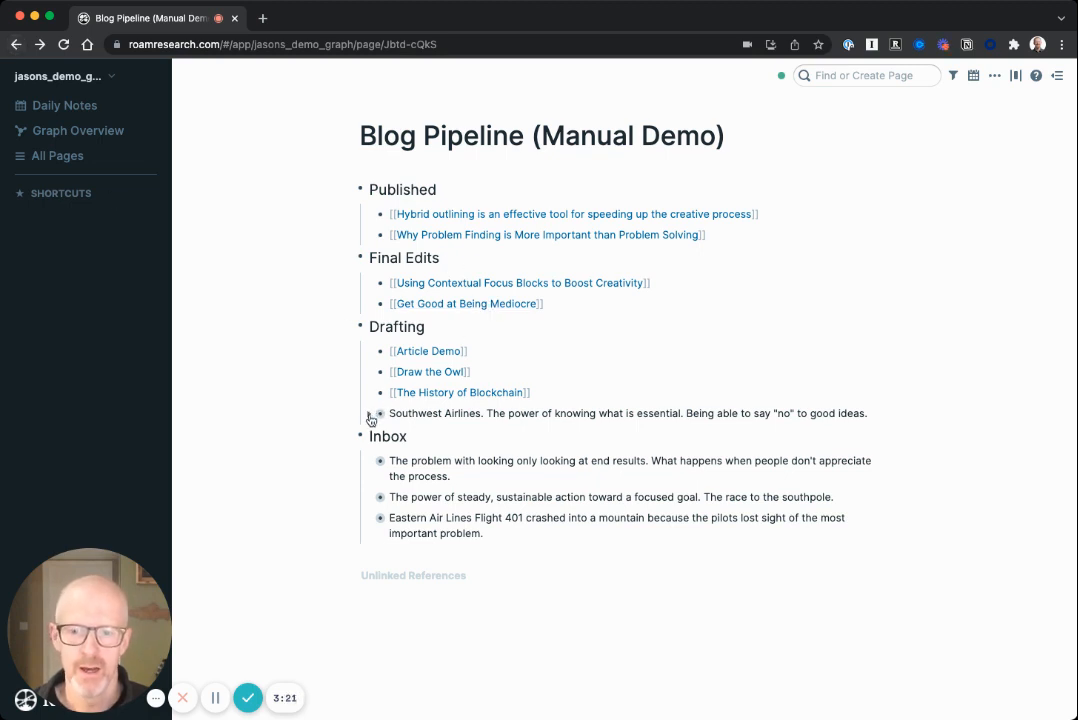